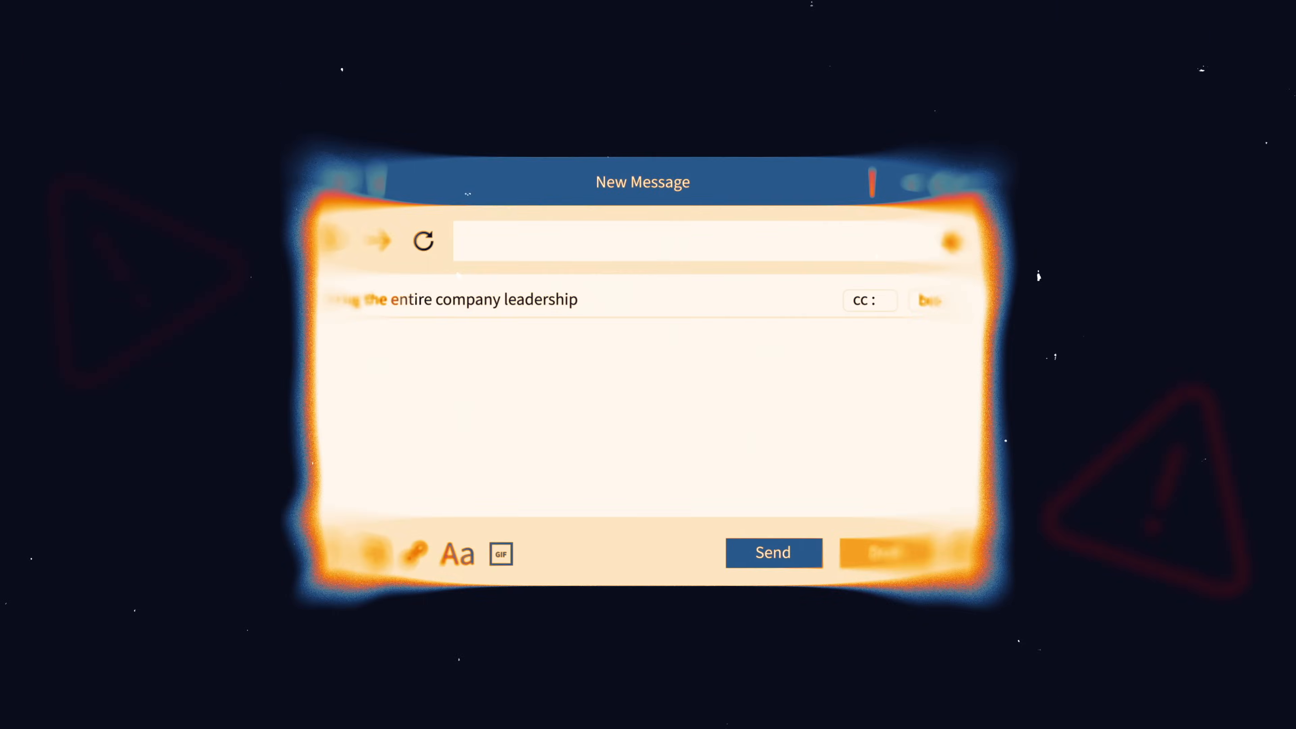
pyautogui.write('Critical security')
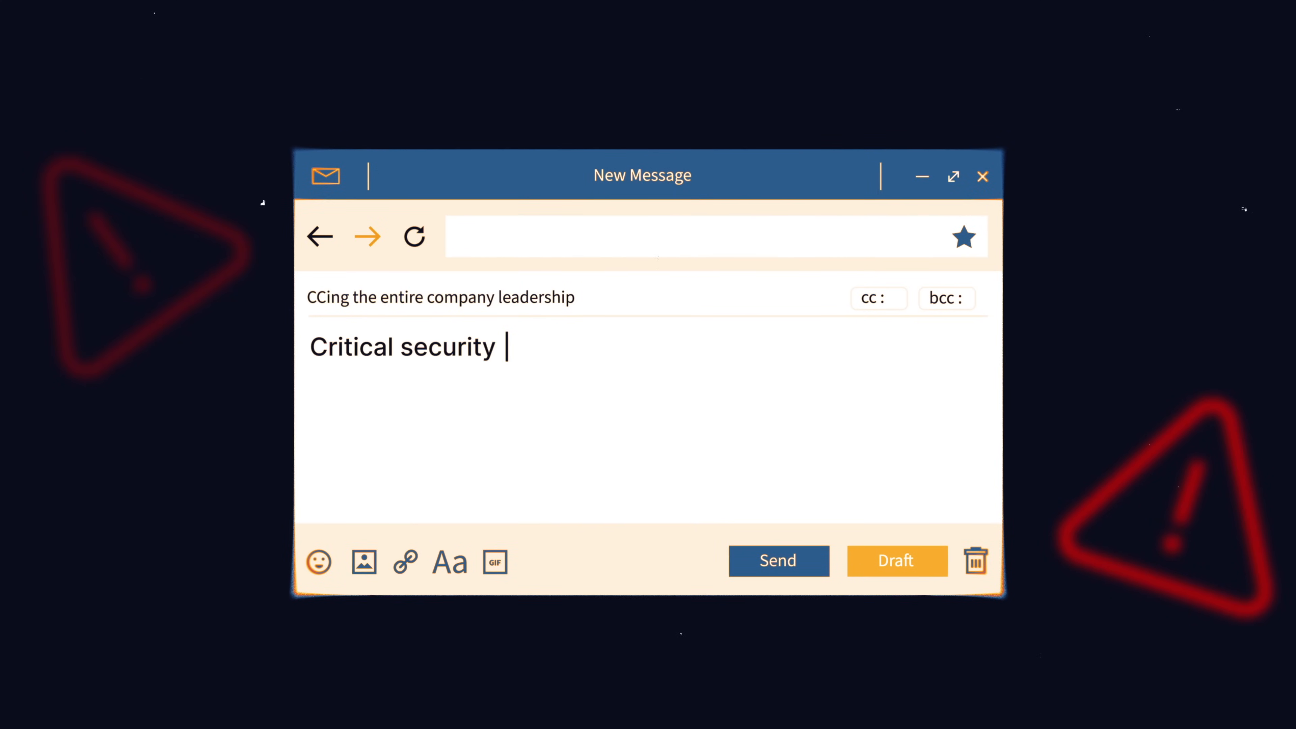
pyautogui.write('incidents in production due to publi')
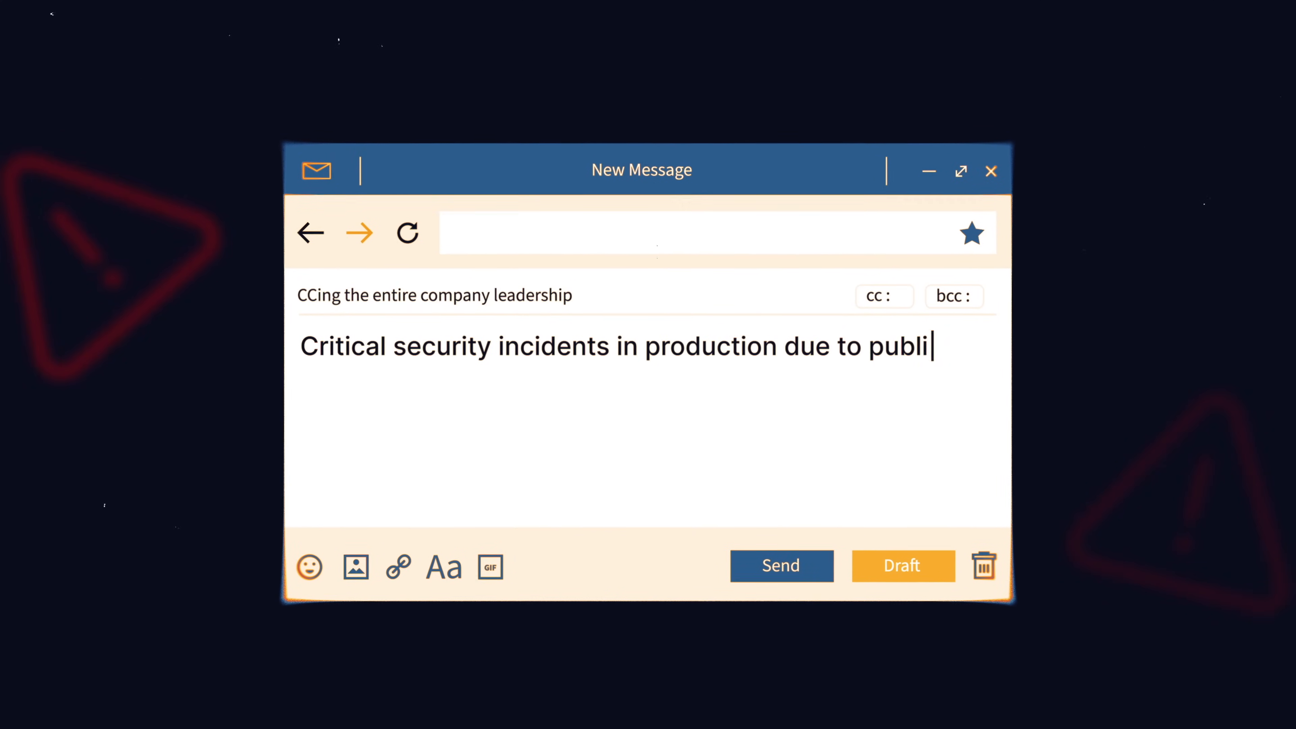
pyautogui.write('cly shared container with the AWS ma')
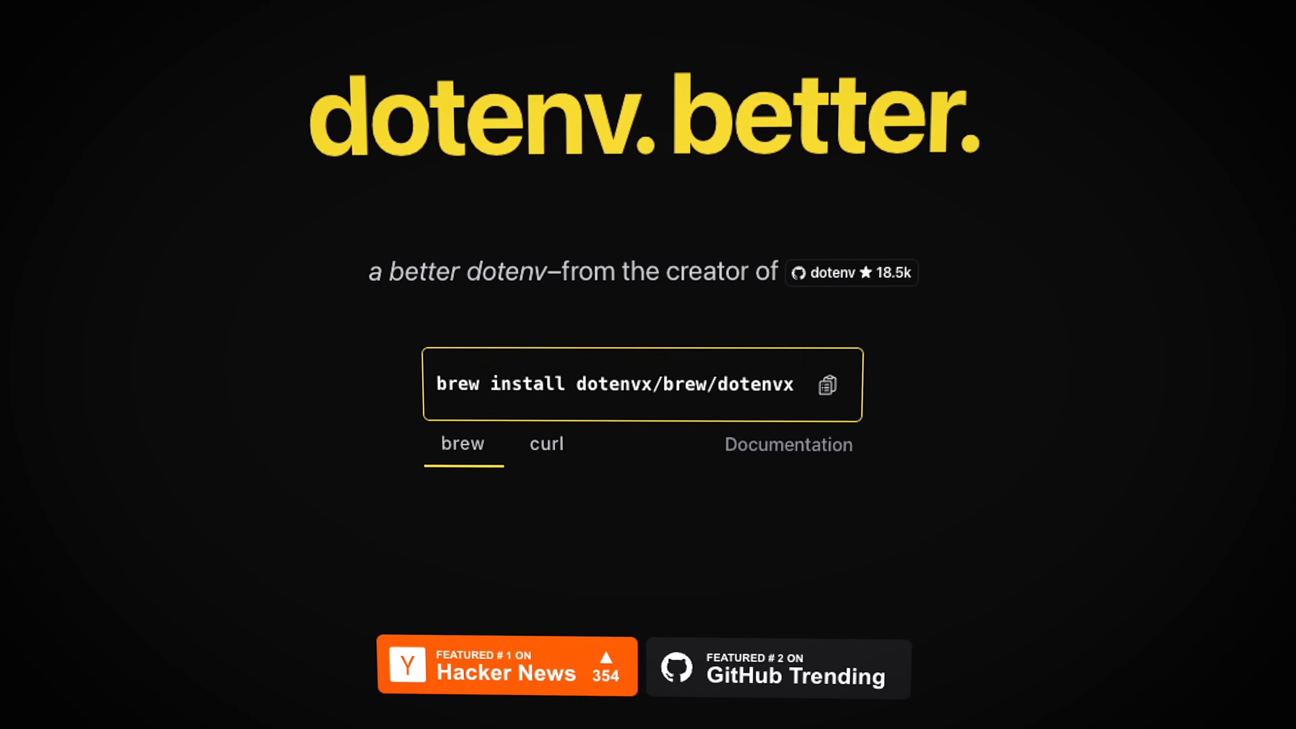
pyautogui.scroll(-3)
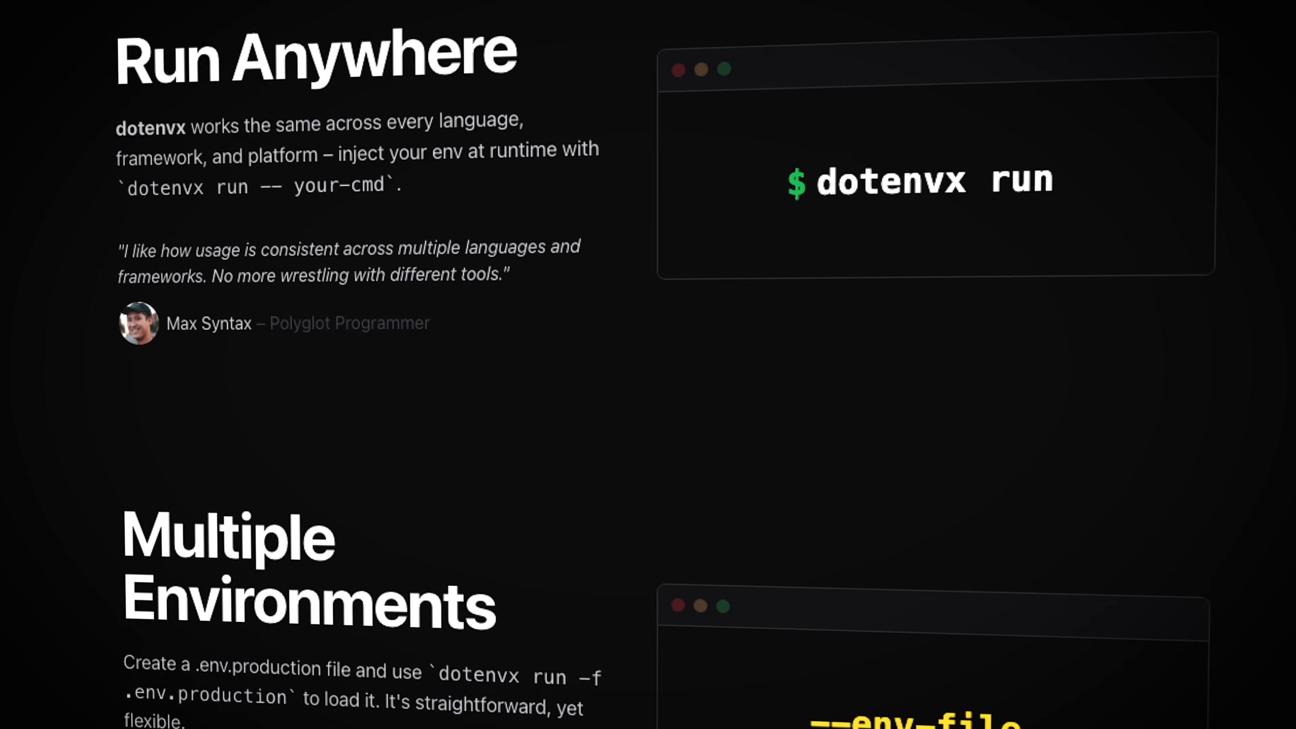
pyautogui.scroll(-3)
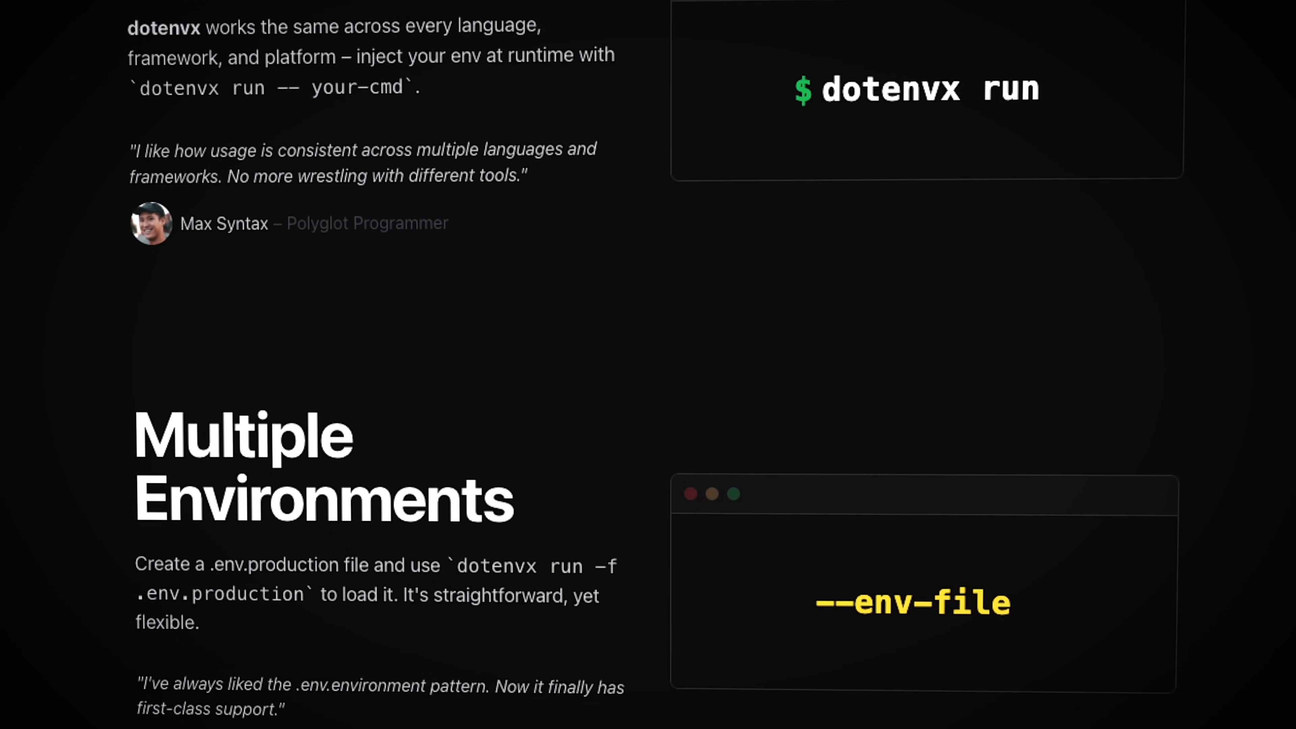
pyautogui.scroll(-3)
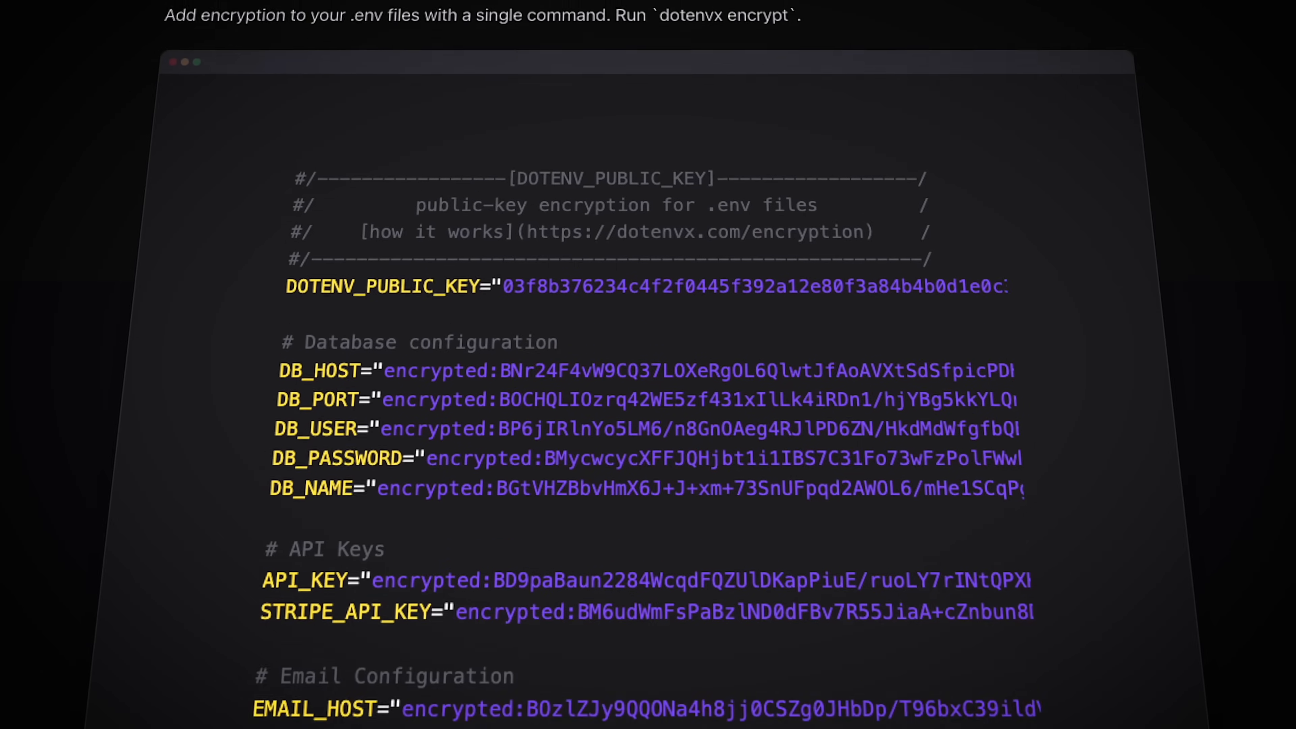